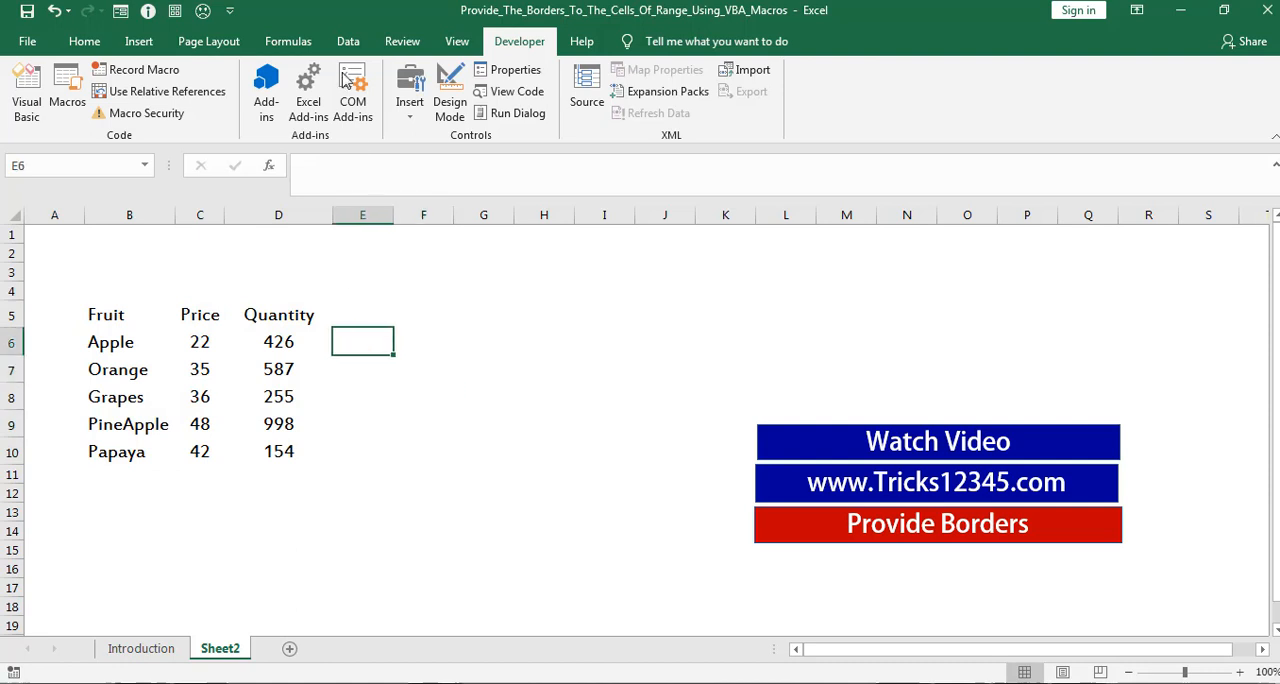
mouse_move(24, 90)
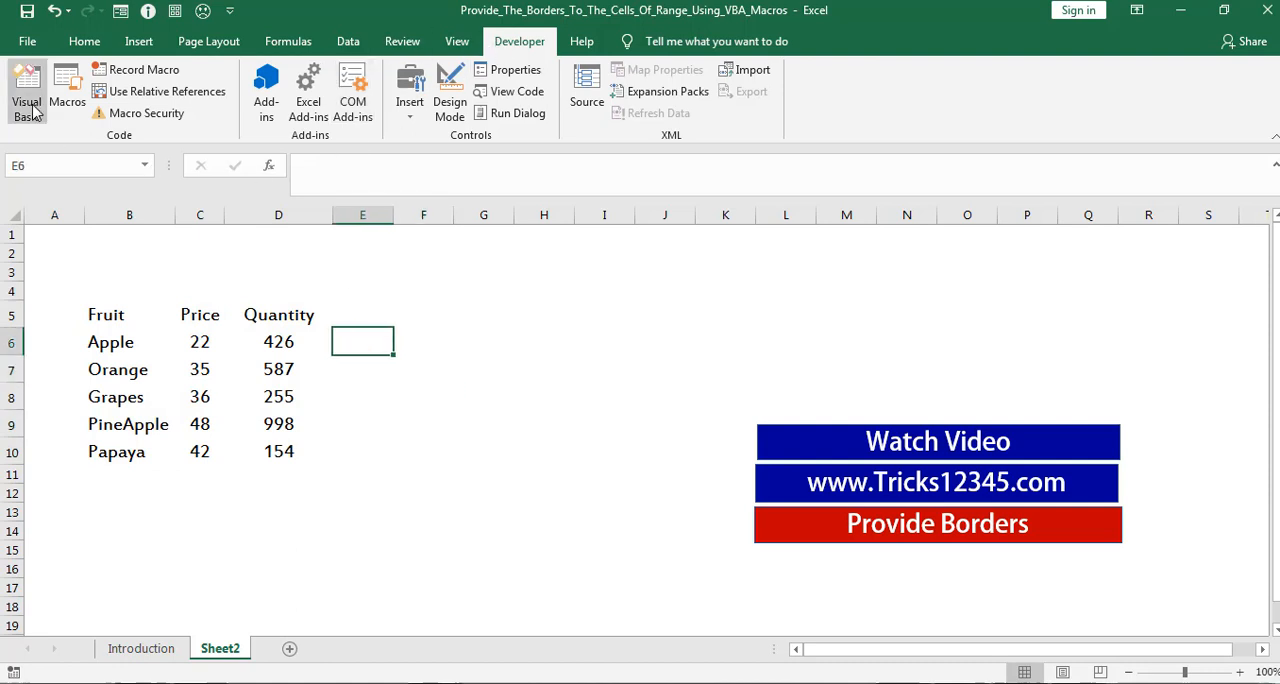
Step: Add a With Range("B5:D10").Borders ... End With block inside Format_With_Borders in the VBA editor
click(24, 96)
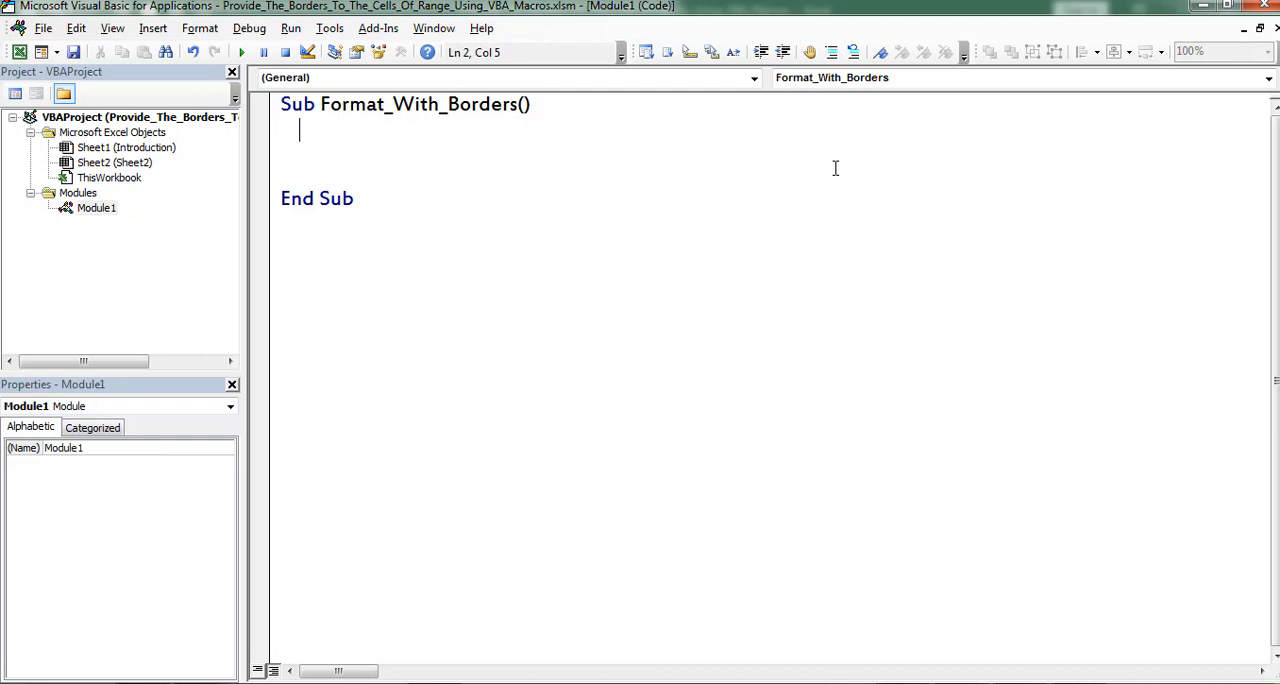
text(with Range("B)
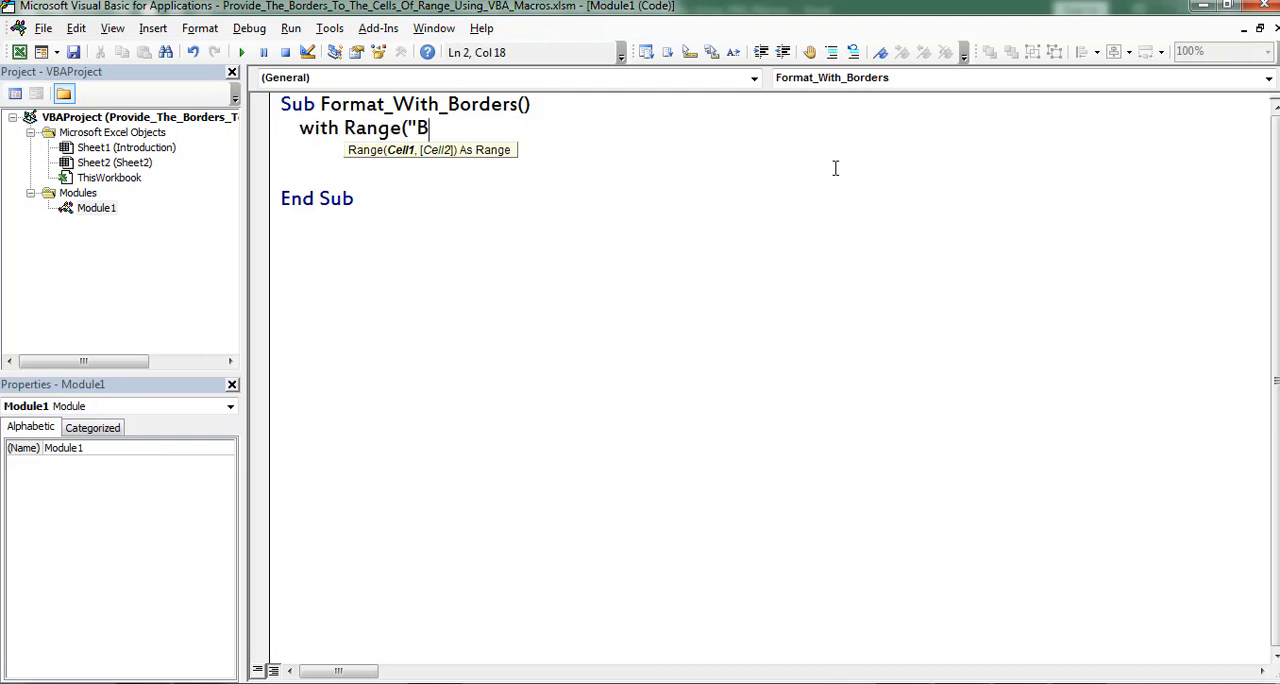
text(5:D10").borders)
text(End With)
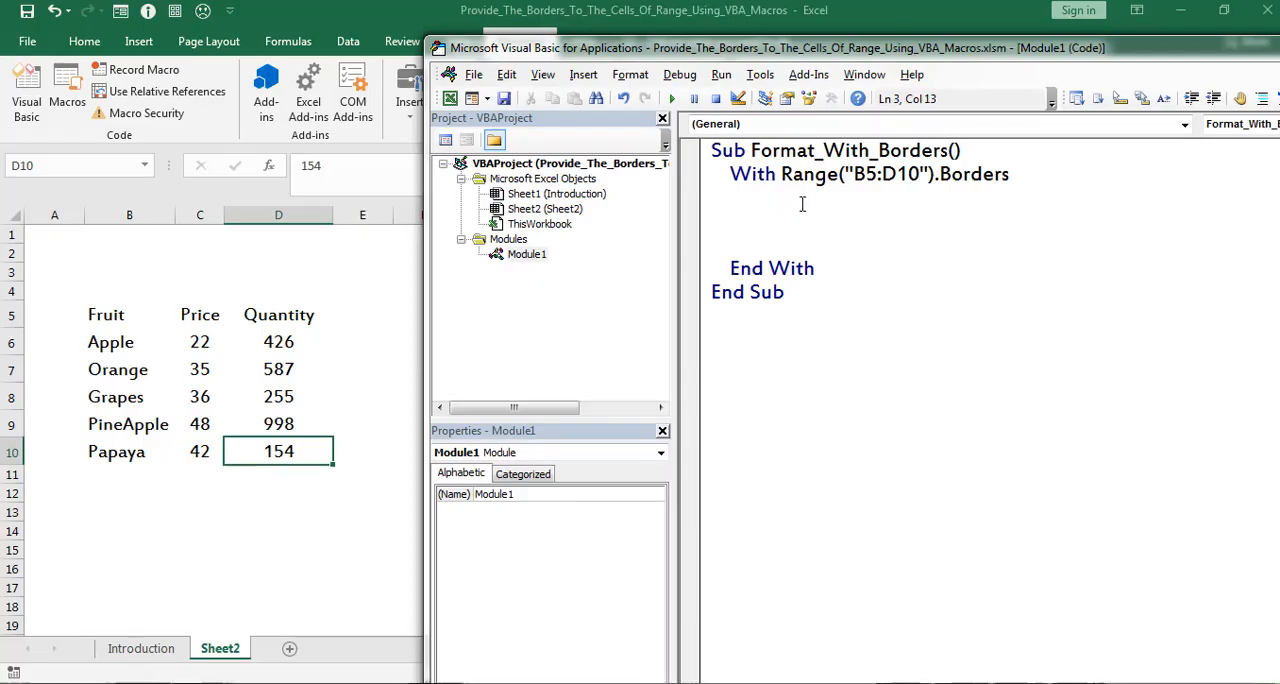
click(856, 174)
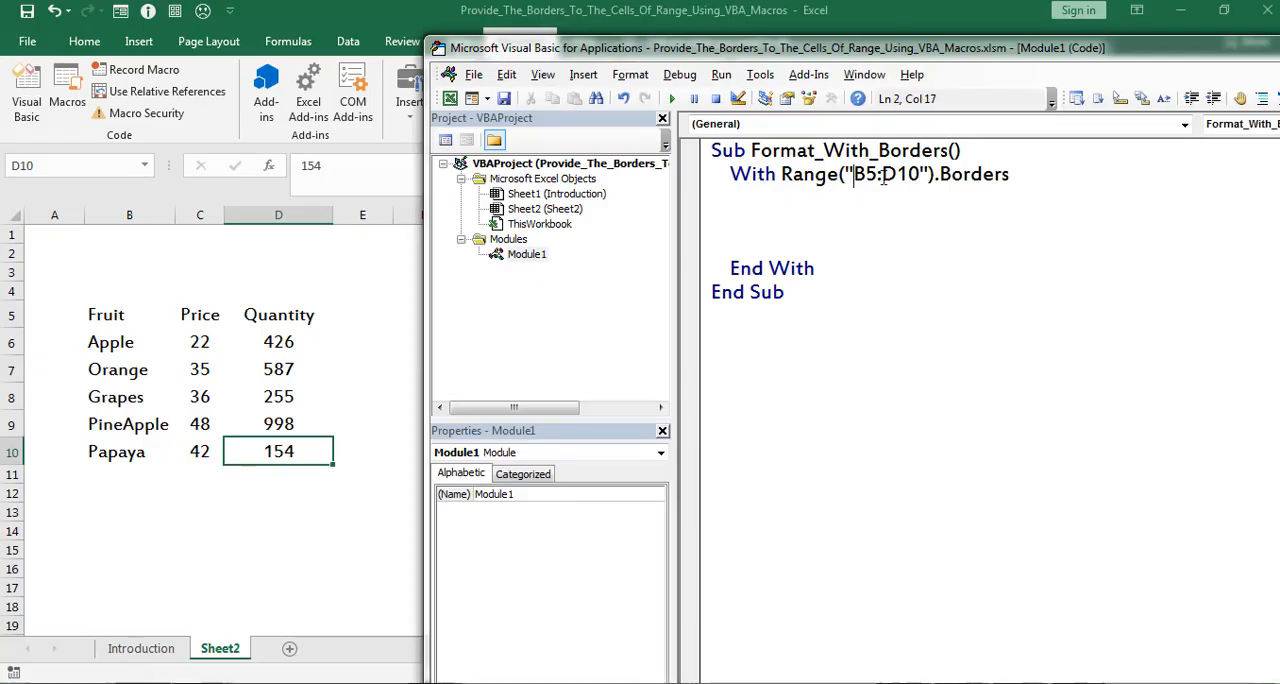
click(784, 206)
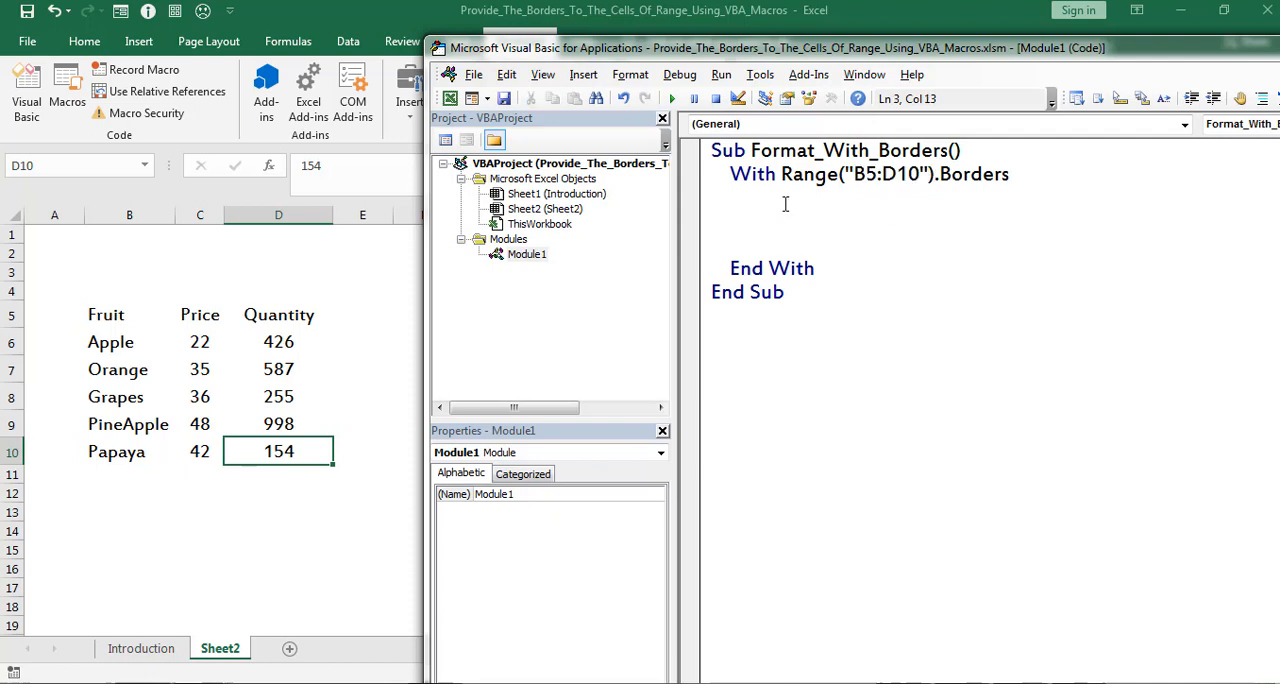
double_click(752, 174)
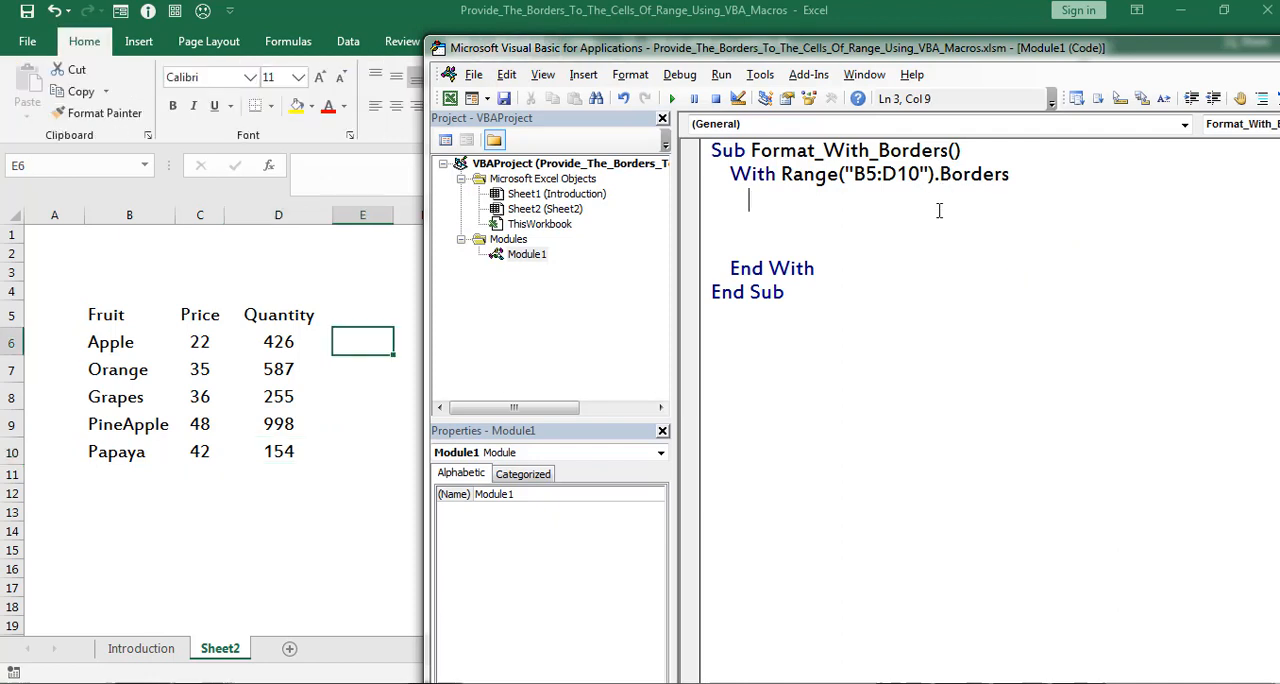
Step: Add .LineStyle lines for xlContinuous, xlDot, xlDash and xlDouble inside the With block
text(.LineStyle)
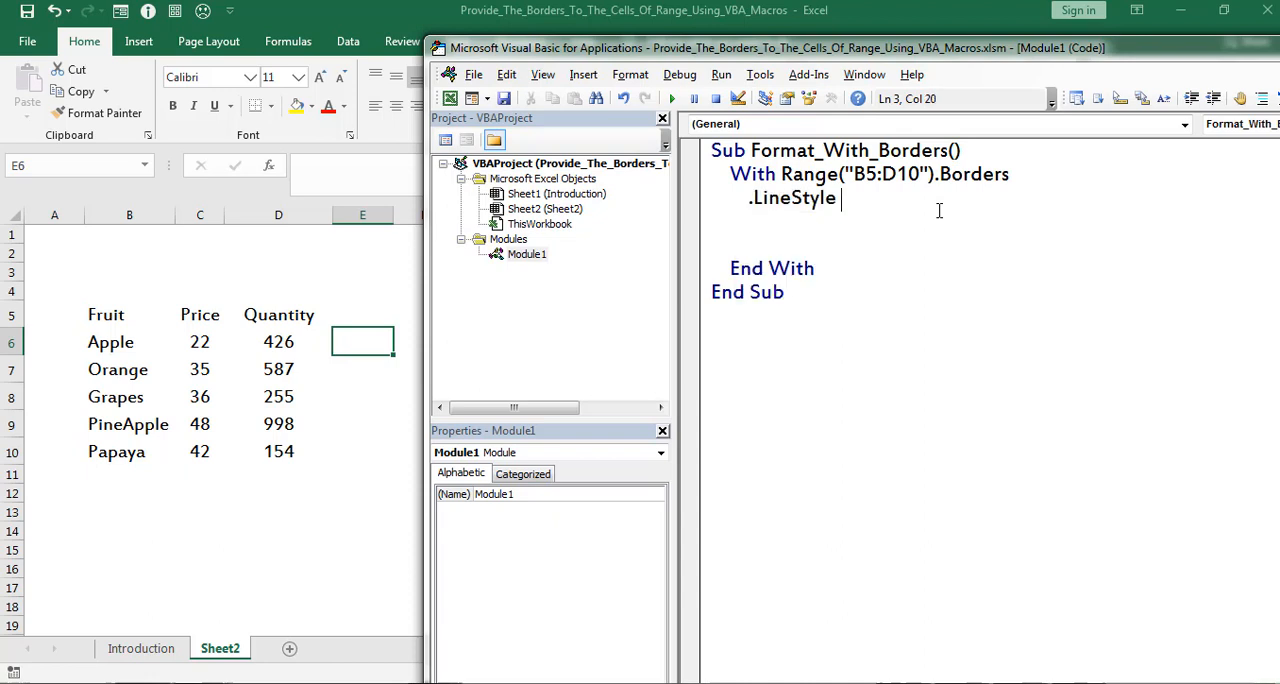
text(= xlcontinuous)
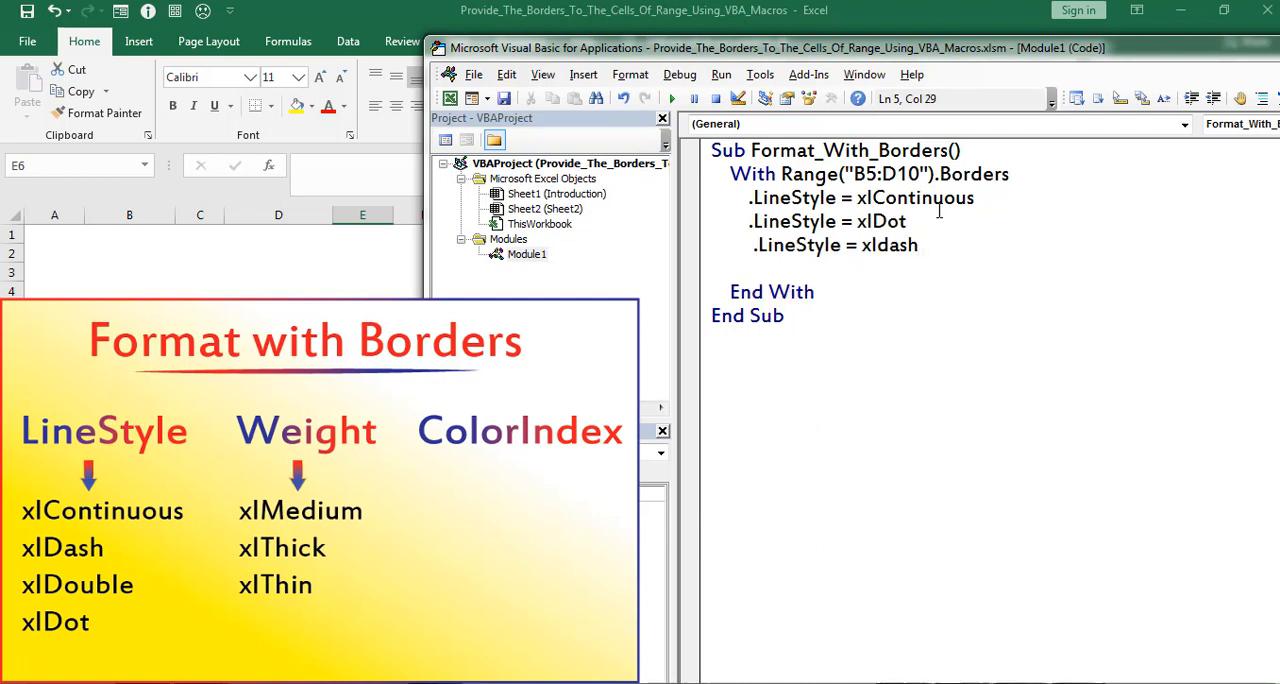
text(.LineStyle = xldouble)
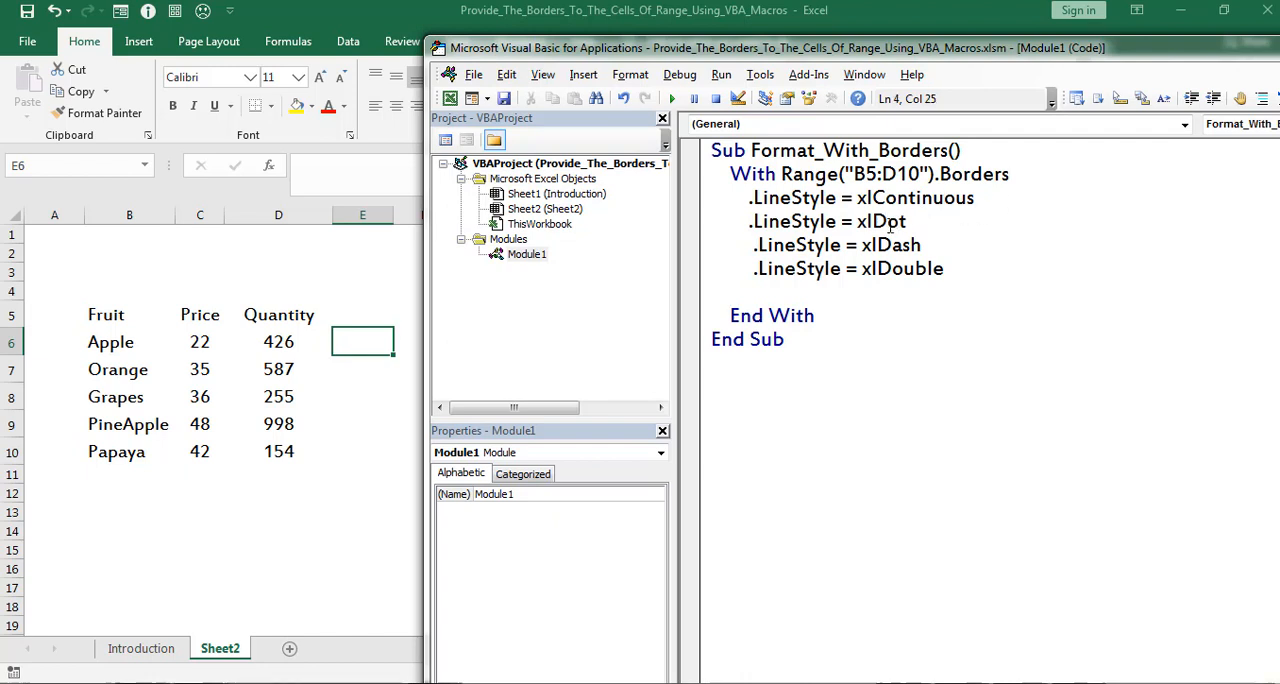
double_click(904, 268)
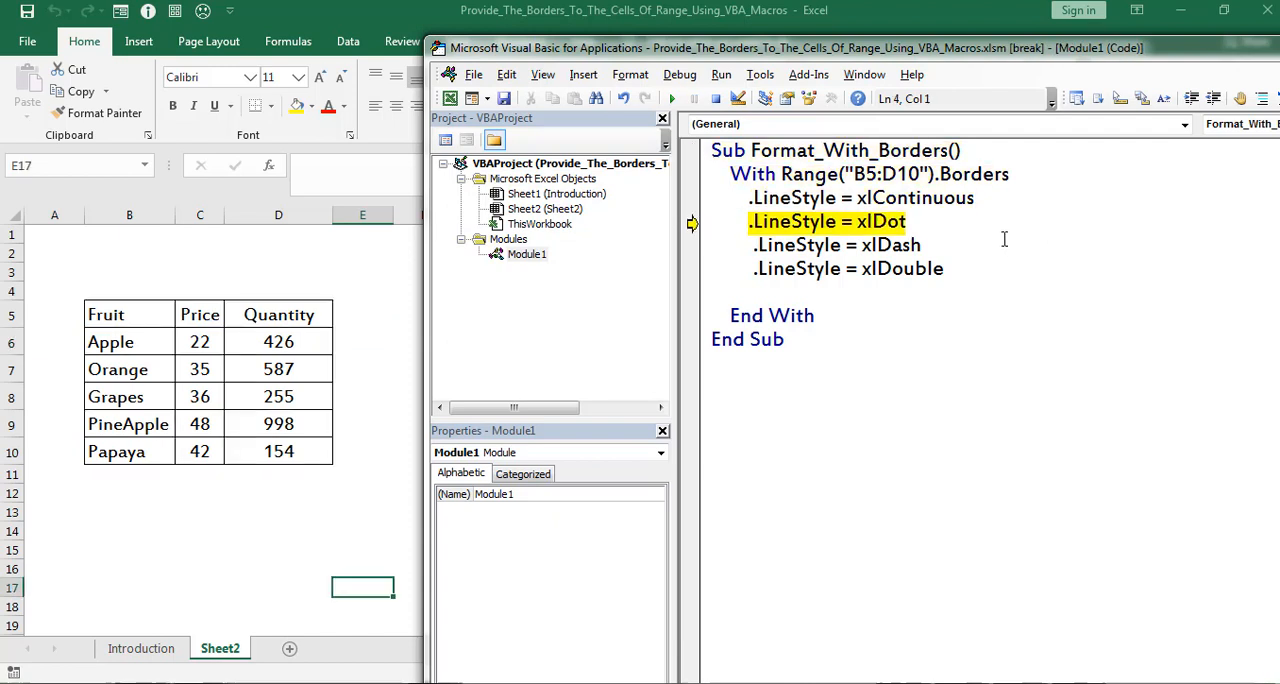
Step: Step through the macro with F8 so B5:D10 cycles through continuous, dotted and dashed borders
key(F8)
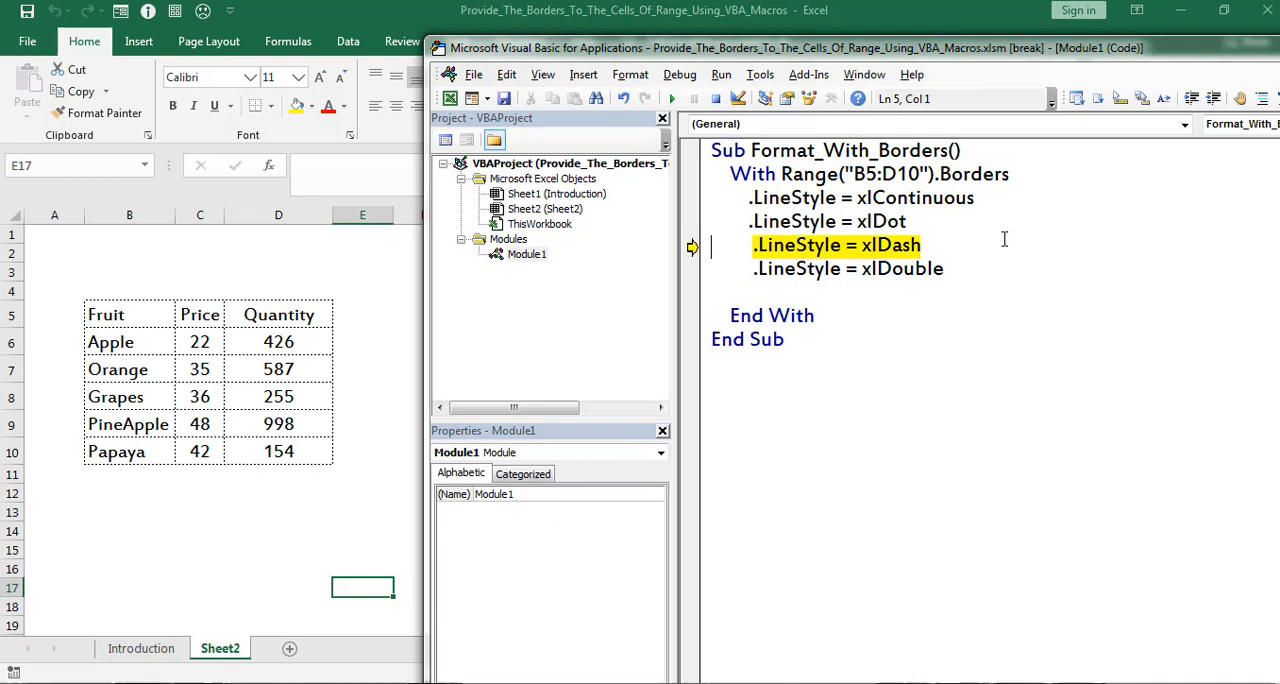
key(F8)
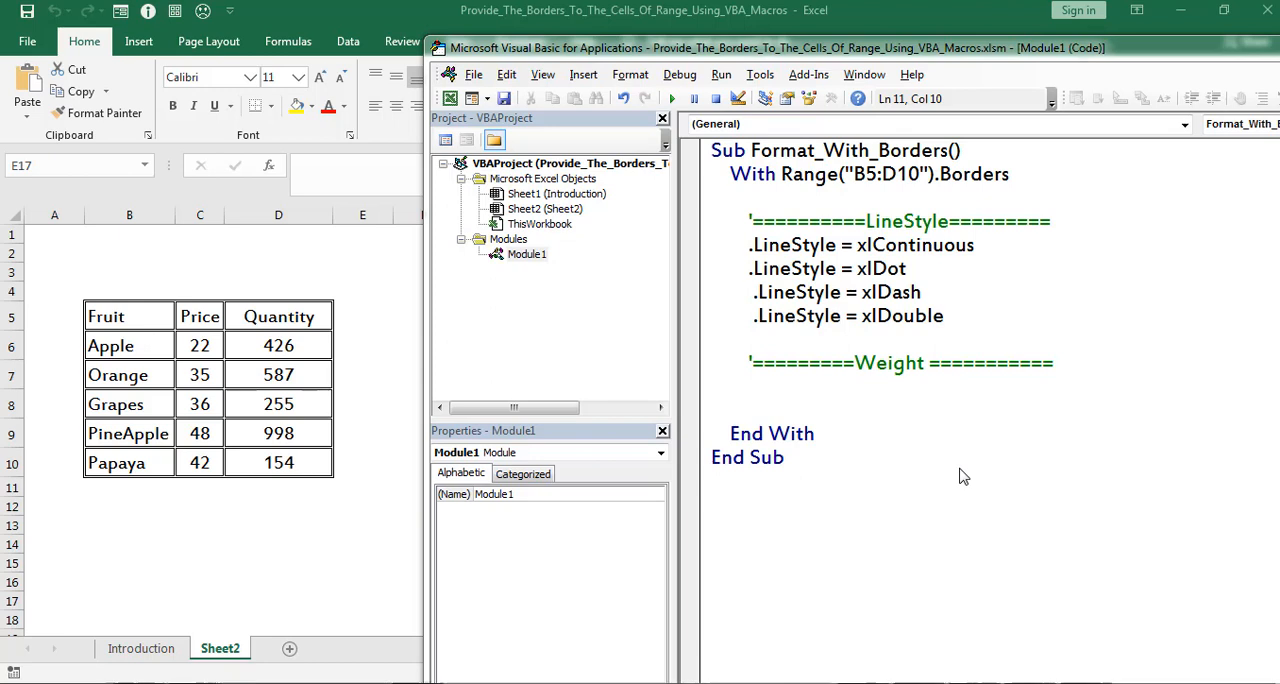
Step: Add .Weight = xlThin/xlMedium/xlThick lines and a .ColorIndex = 9 line under comment headers
text(.Weight = xlth)
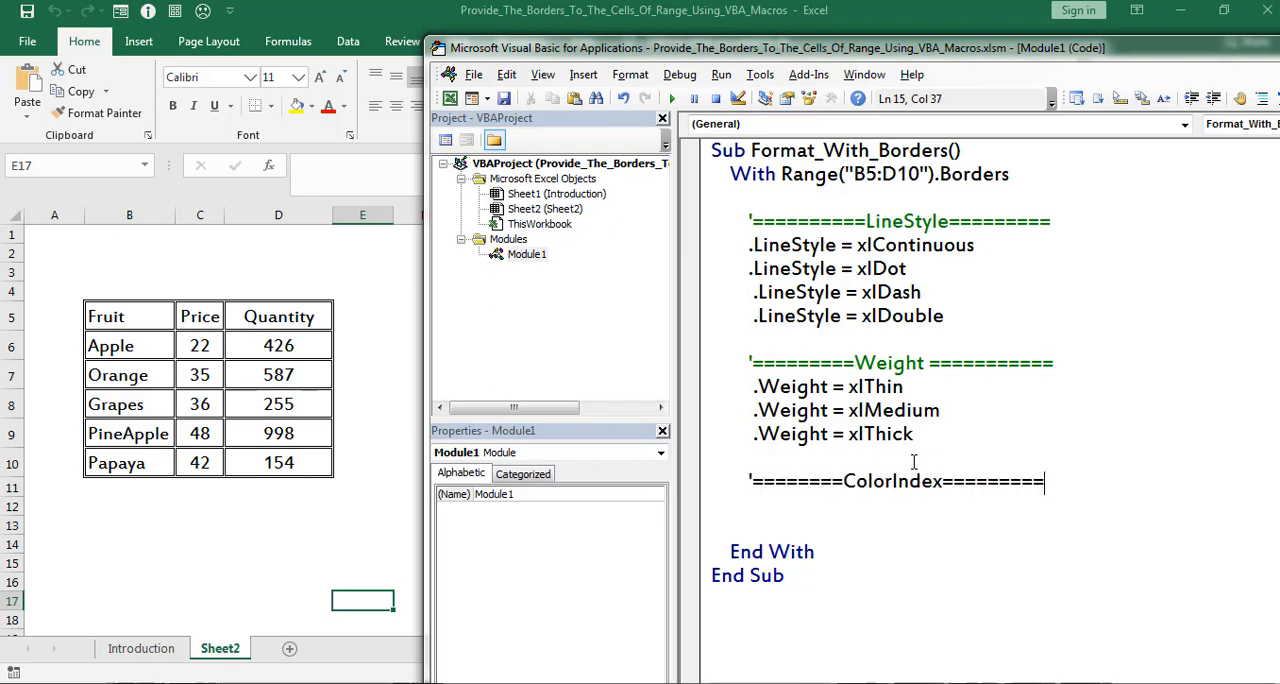
text(.ColorIndex)
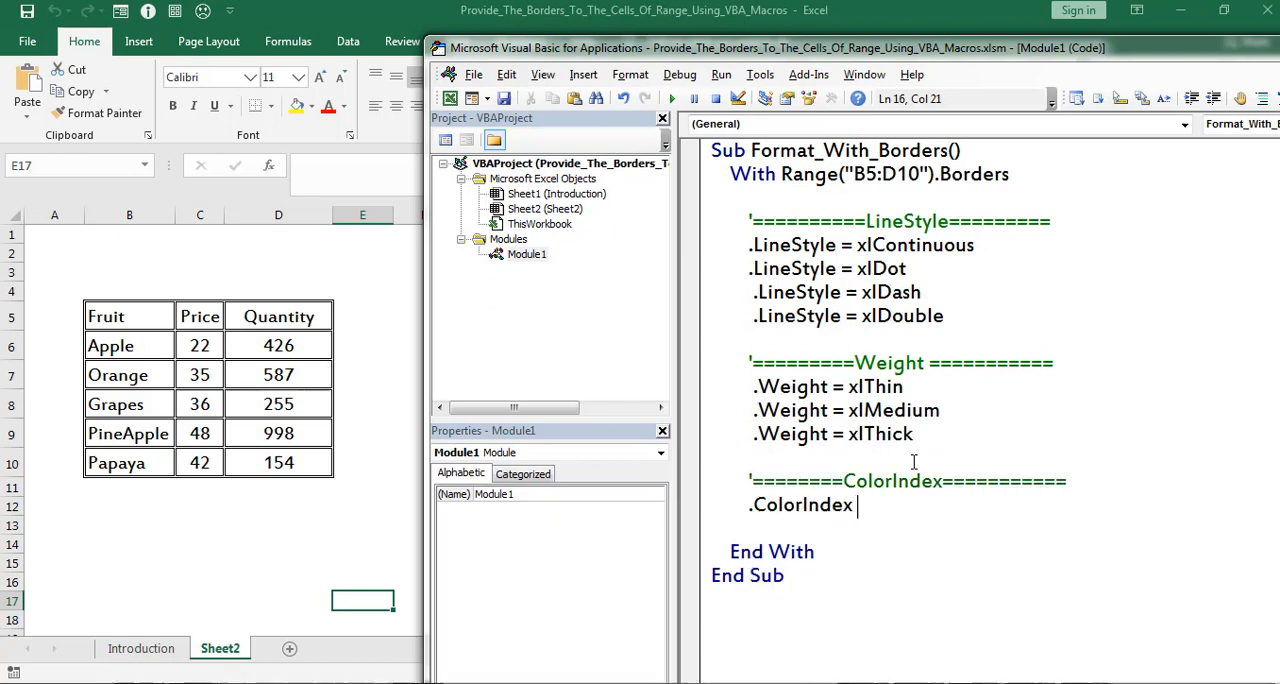
text(= 9)
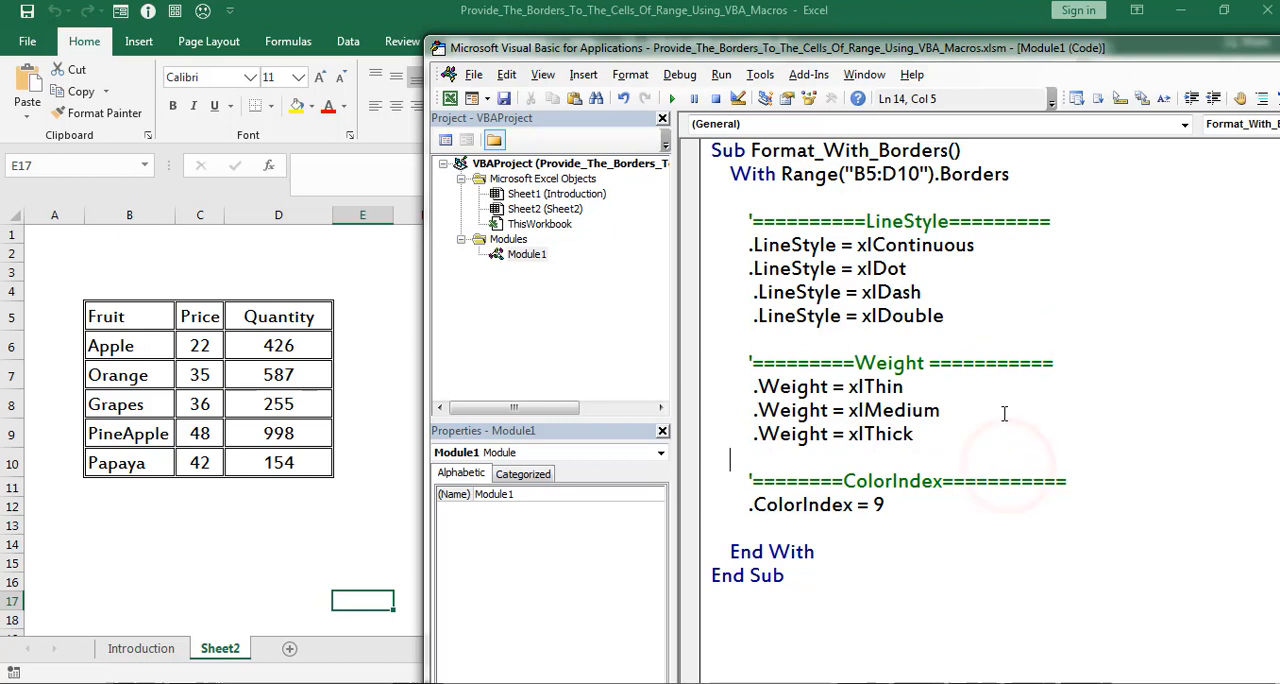
click(1004, 410)
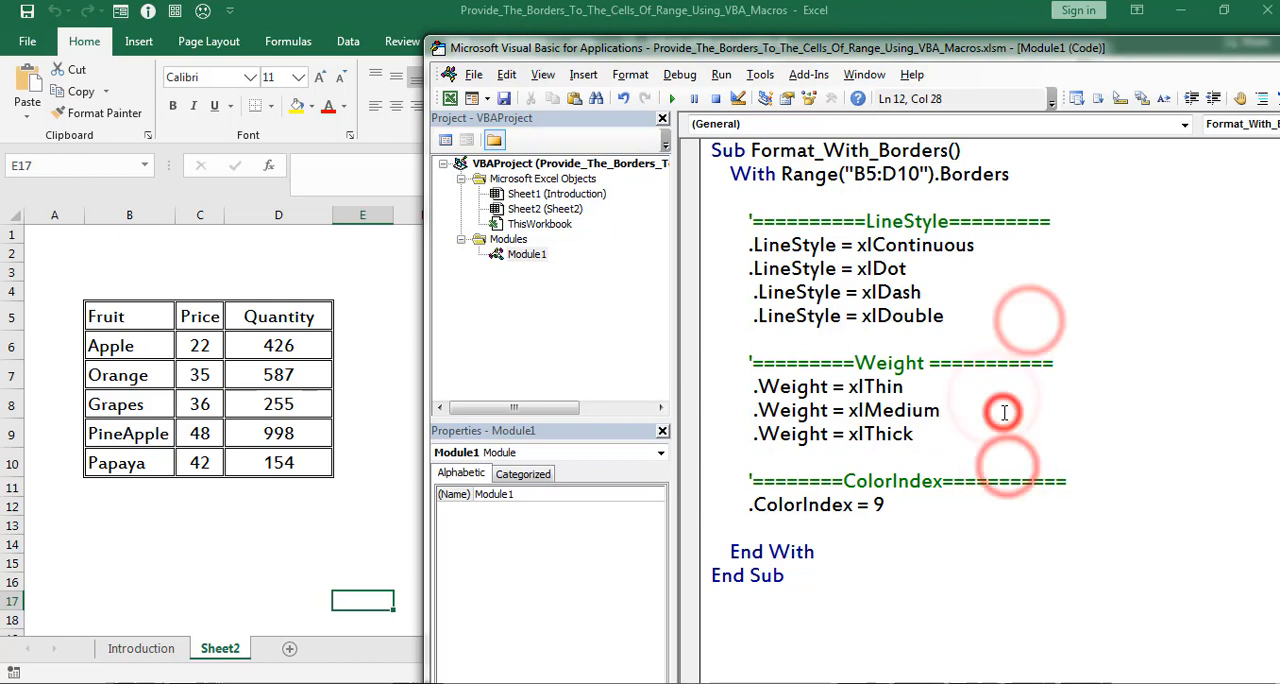